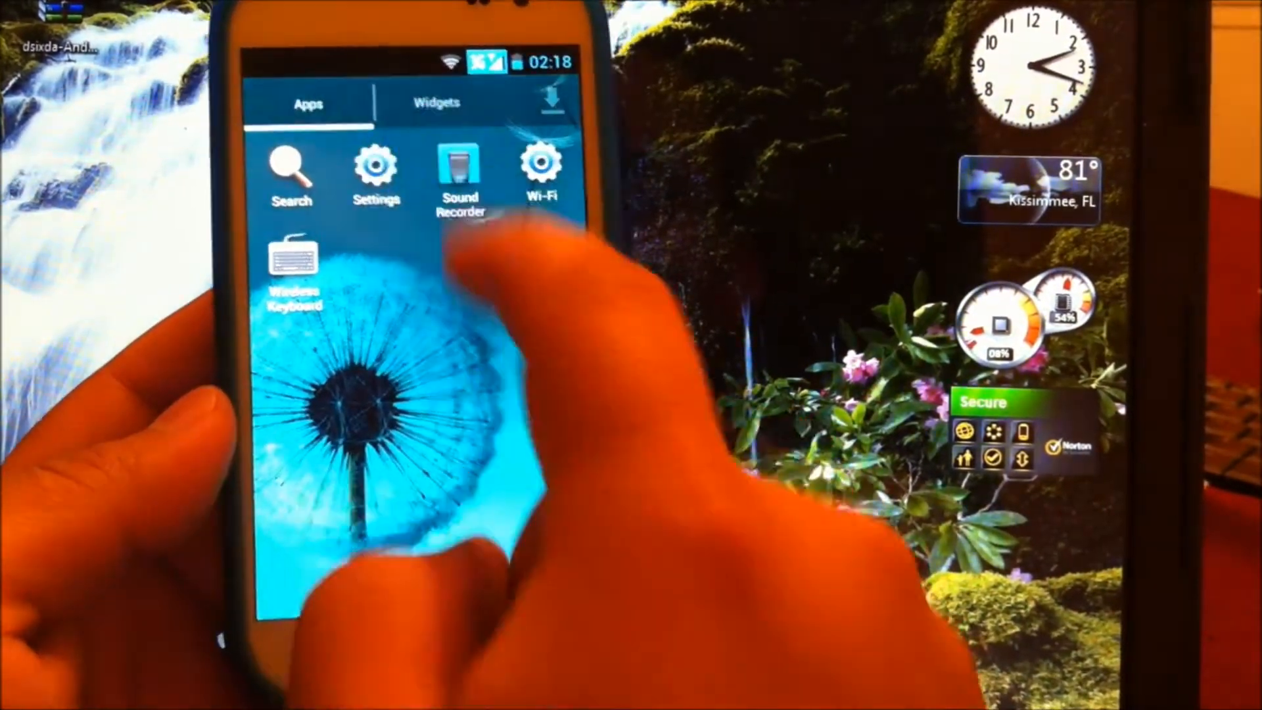
Step: Open the phone's Settings and go into Developer options in the System section
click(374, 166)
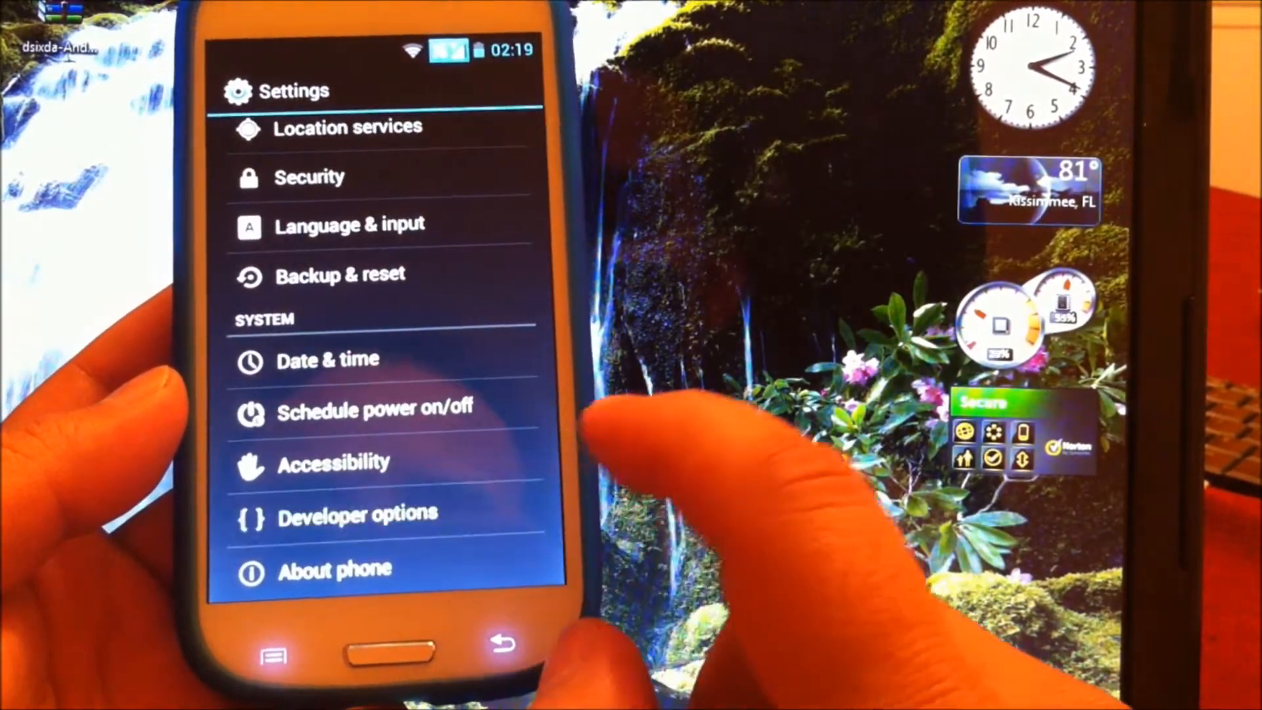
click(356, 514)
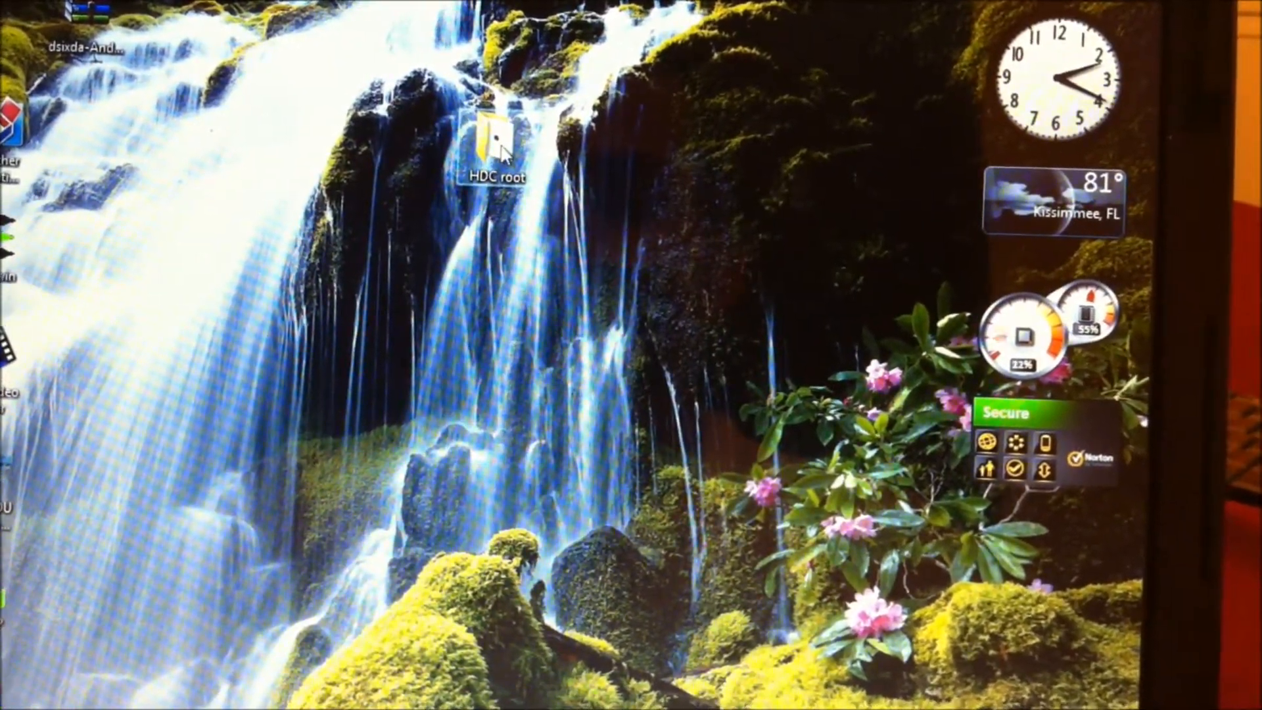
Step: Open the HDC root folder from the desktop
double_click(495, 133)
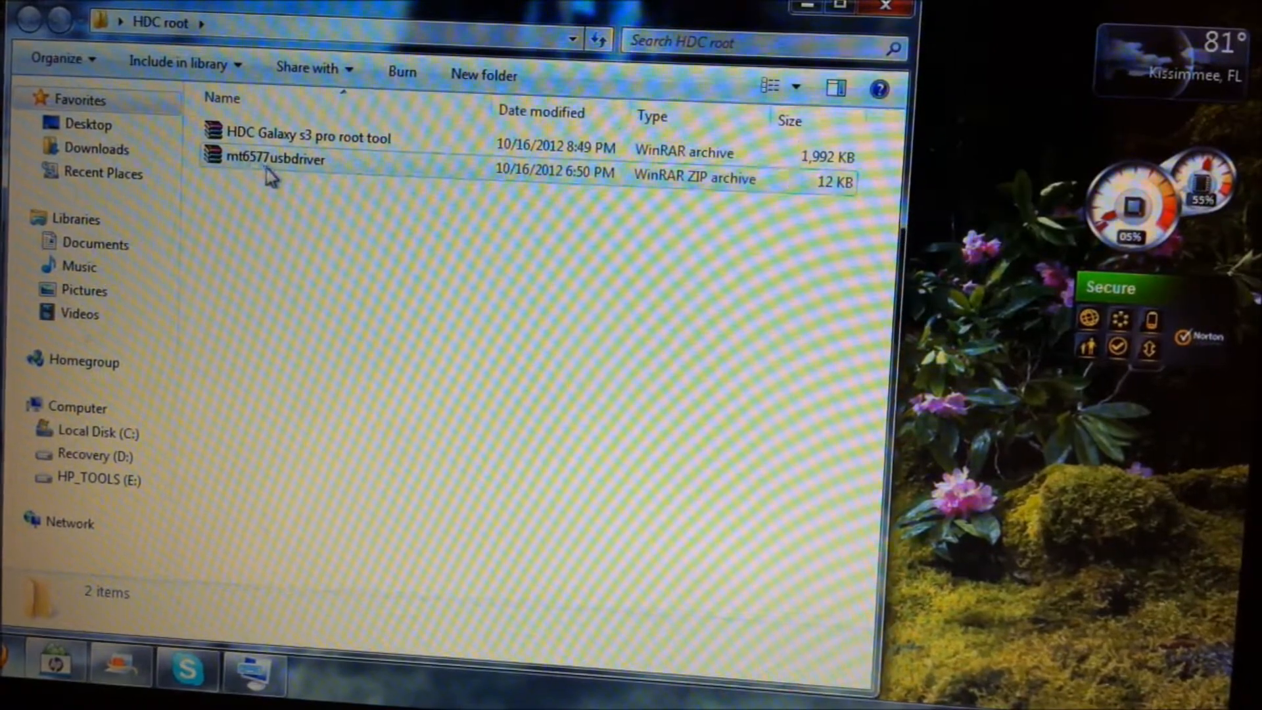
mouse_move(276, 159)
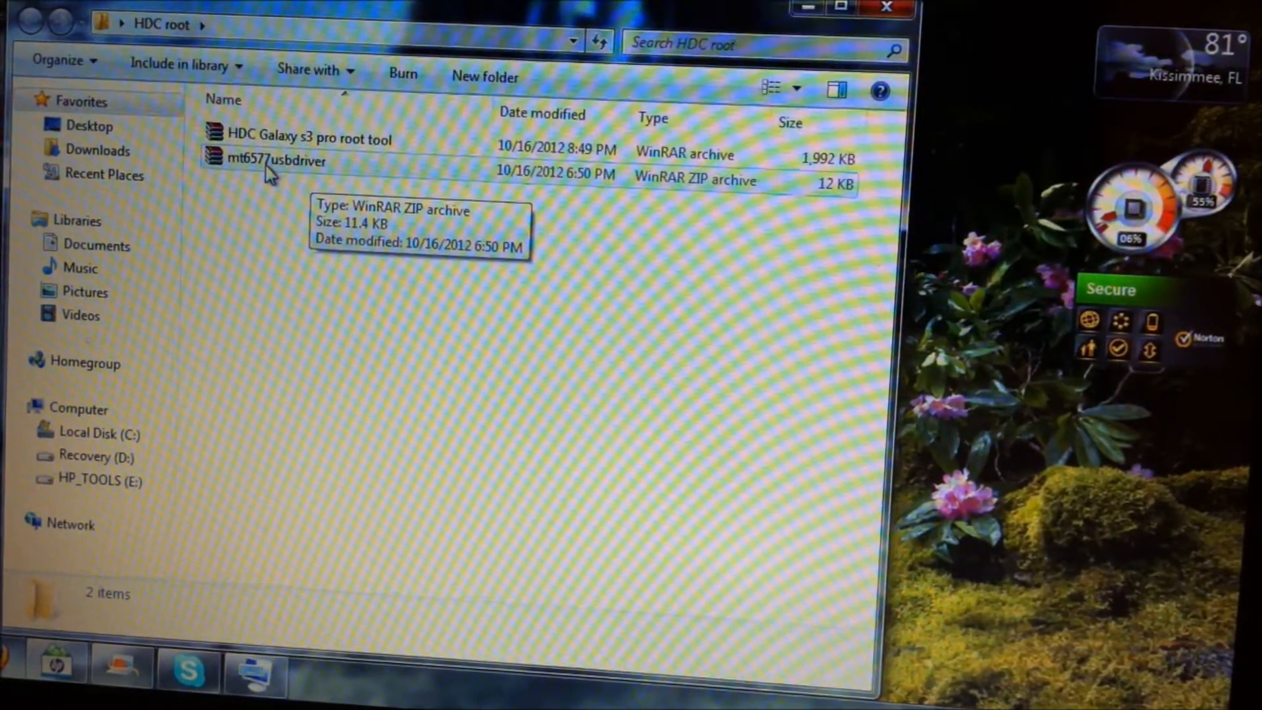
mouse_move(304, 182)
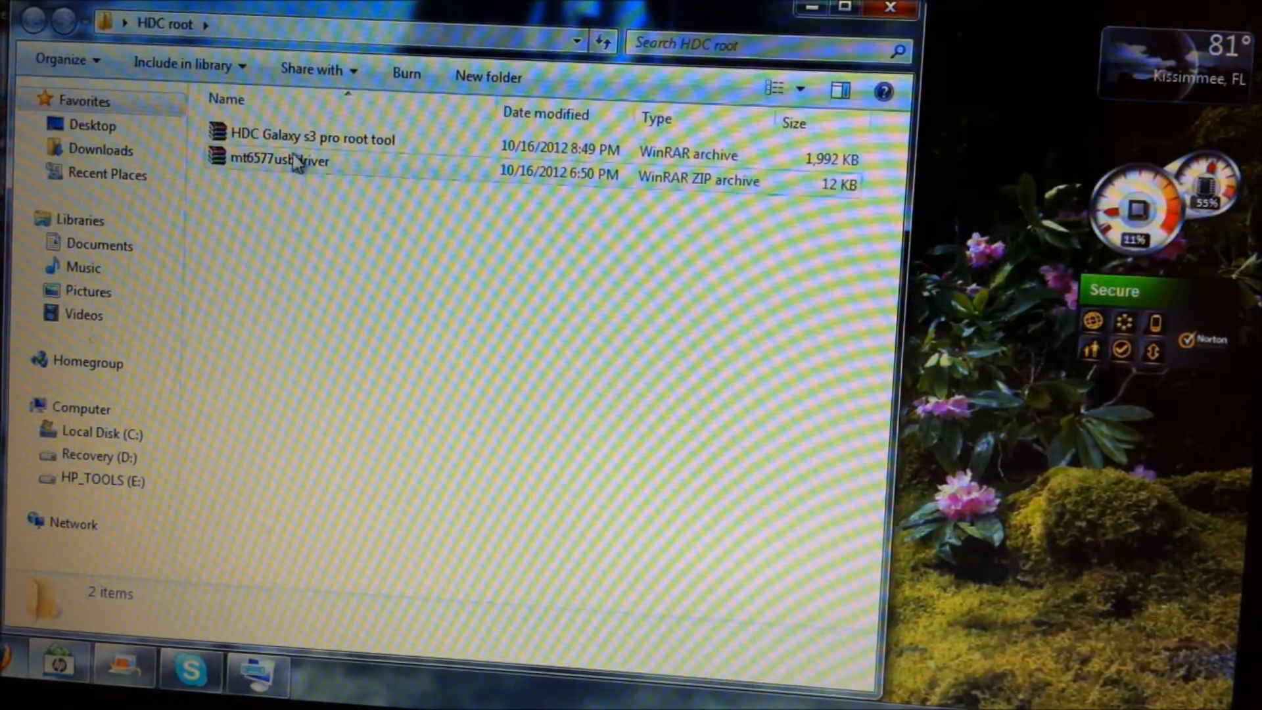
mouse_move(278, 160)
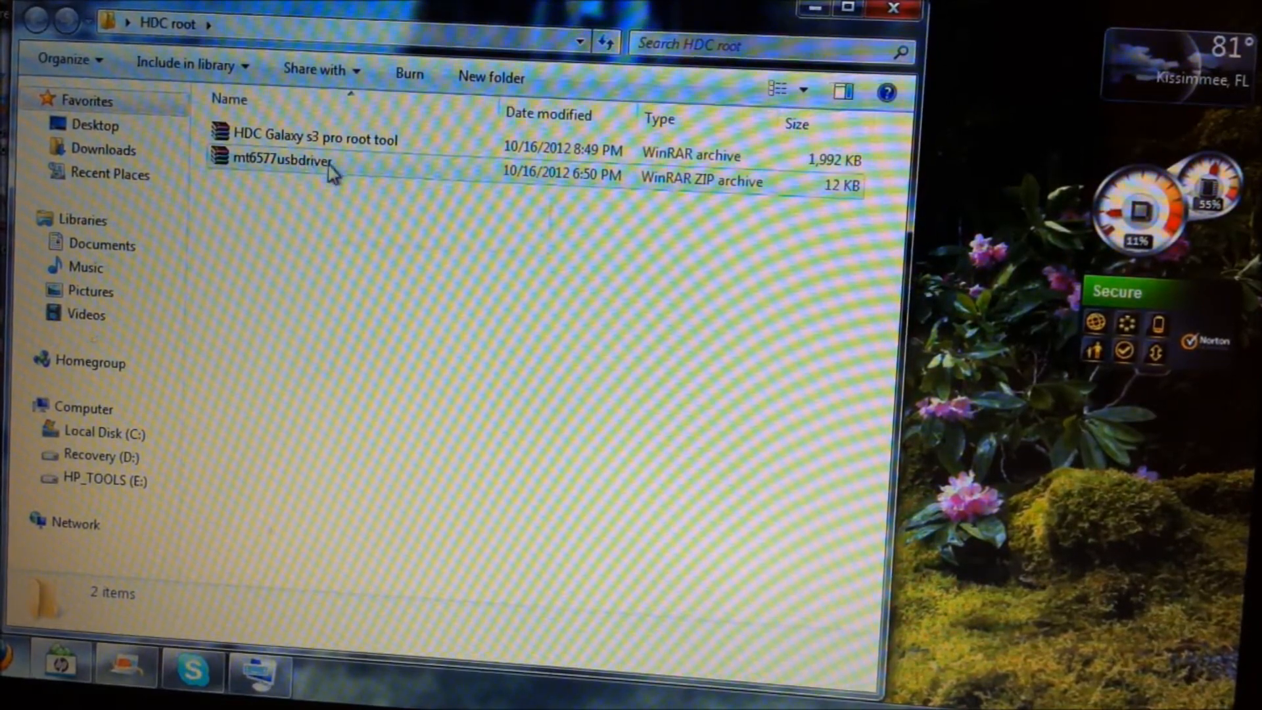
mouse_move(285, 163)
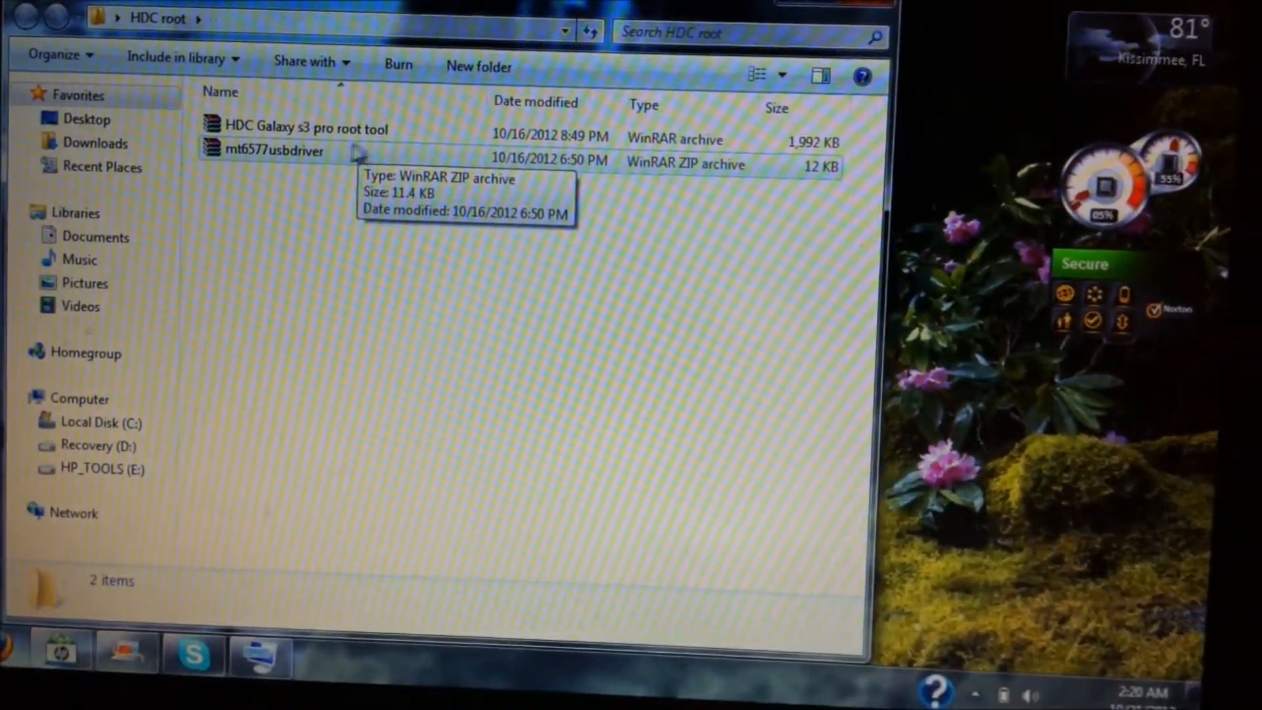
mouse_move(314, 149)
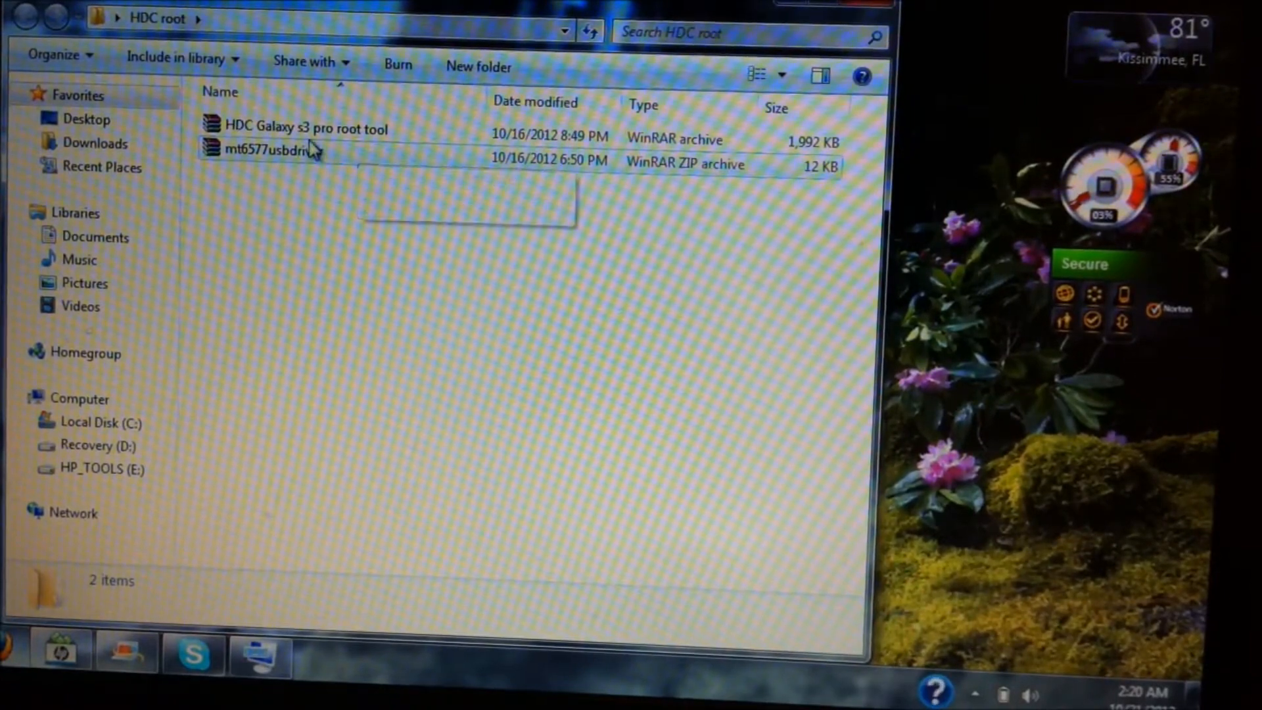
Step: Extract the HDC Galaxy s3 pro root tool archive here, adding the stuff folder and RunMe scripts
click(306, 129)
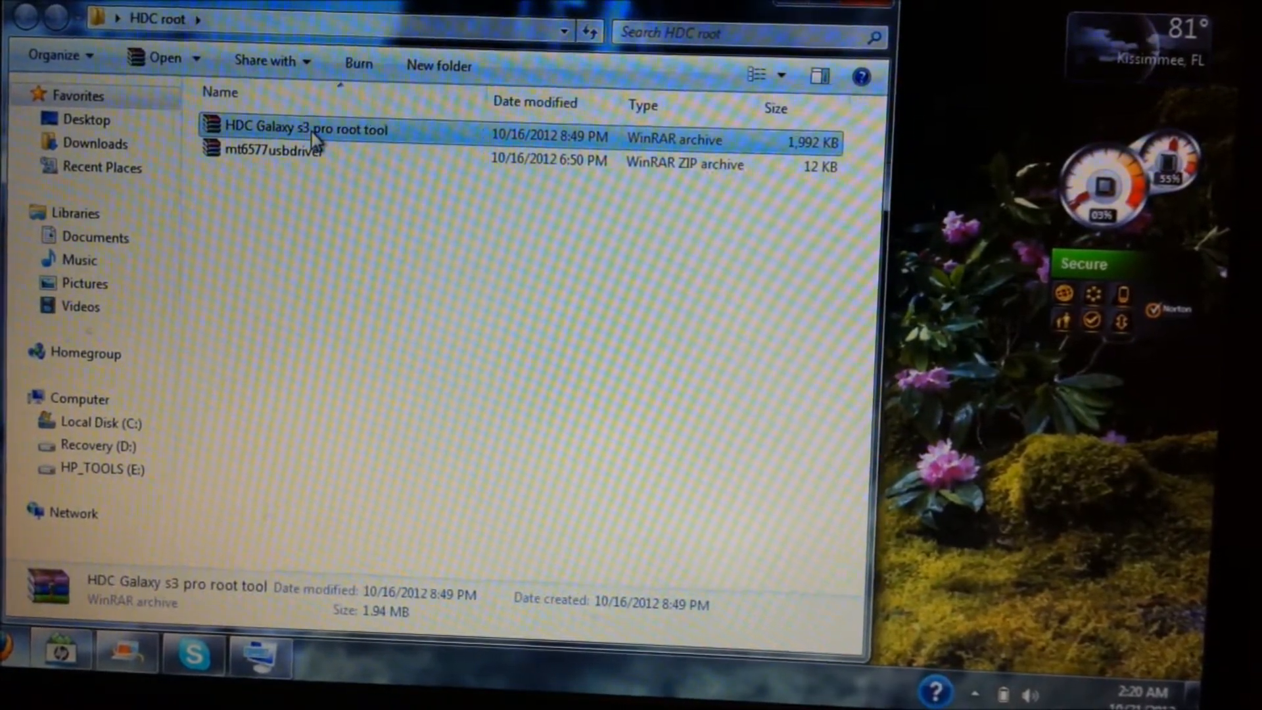
right_click(306, 129)
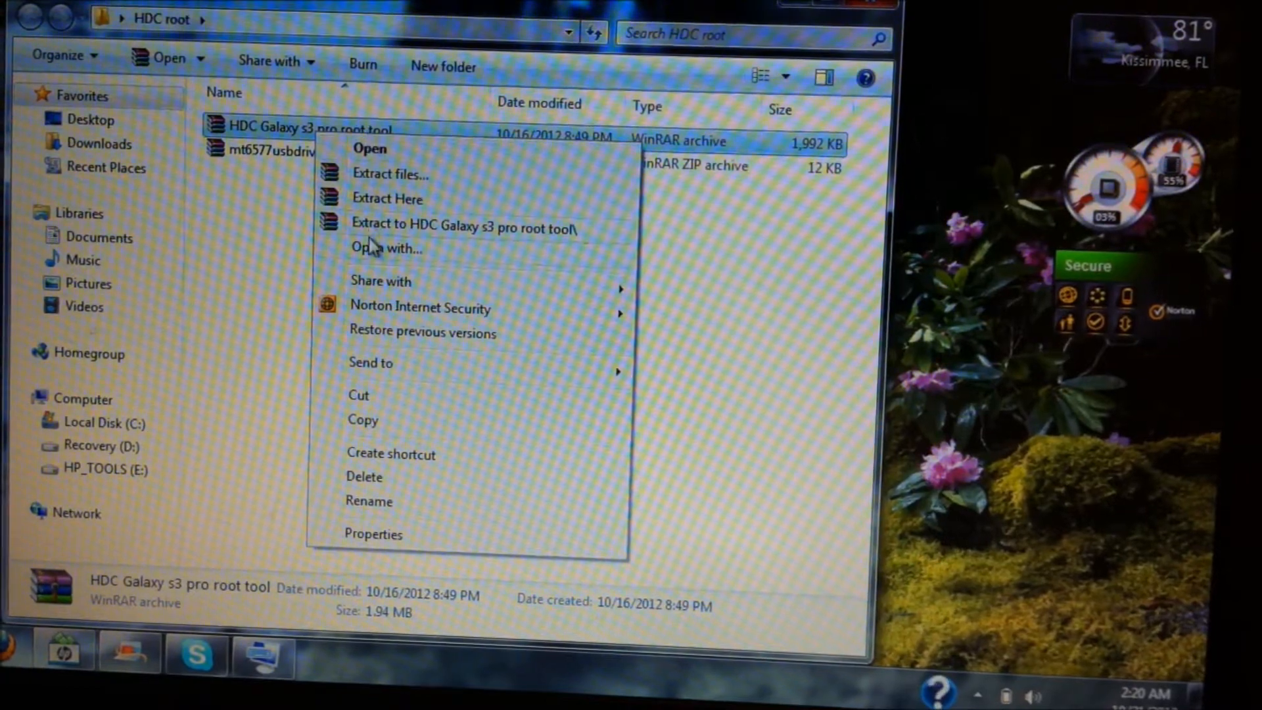
mouse_move(406, 207)
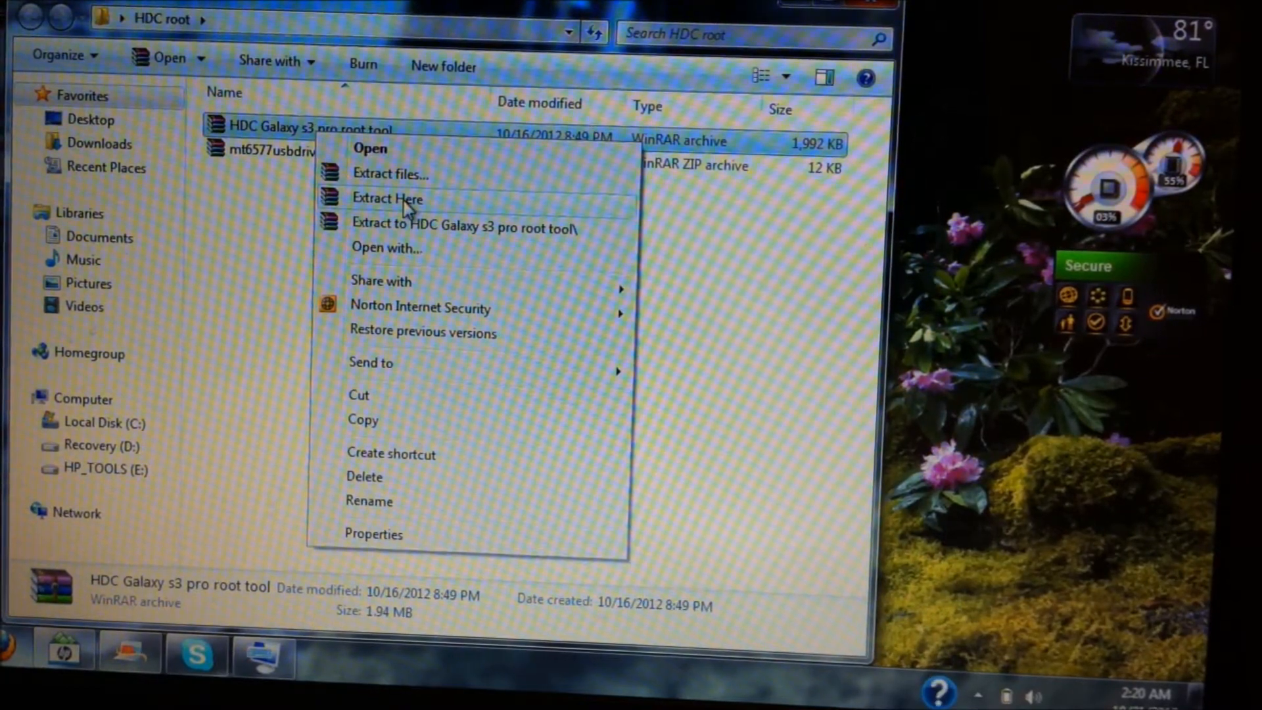
click(386, 198)
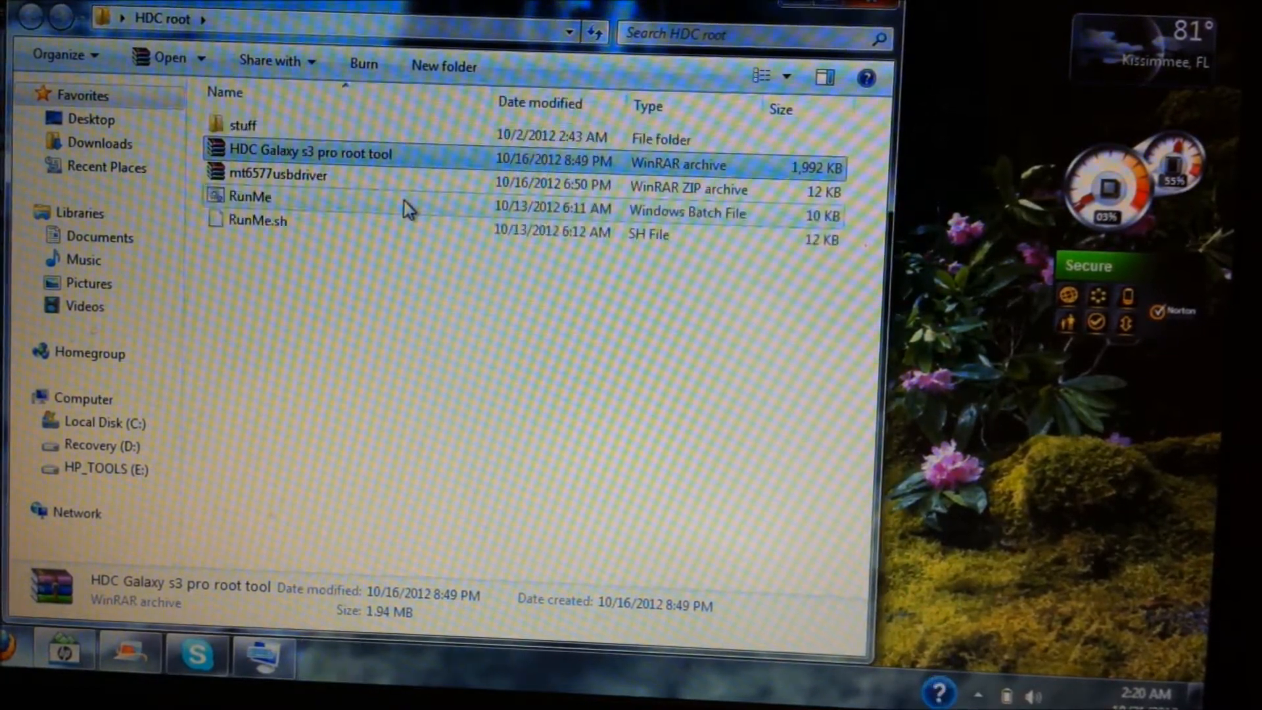
mouse_move(282, 129)
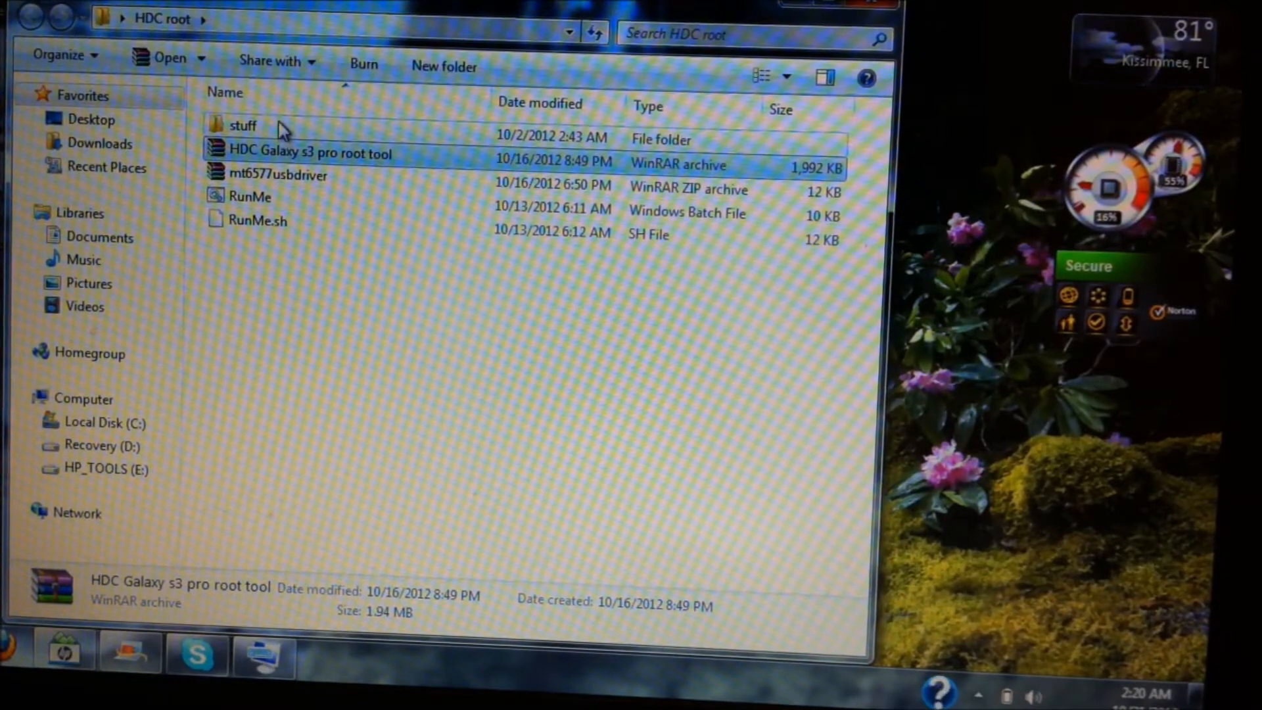
mouse_move(277, 133)
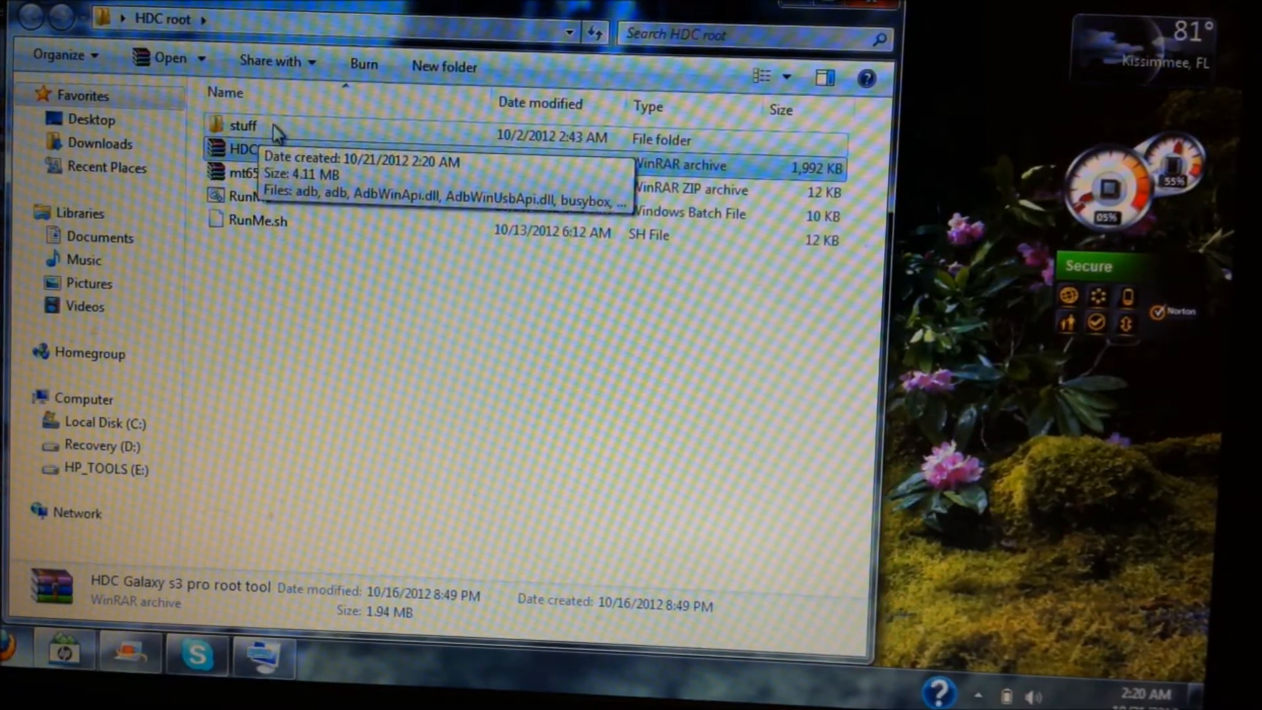
mouse_move(265, 209)
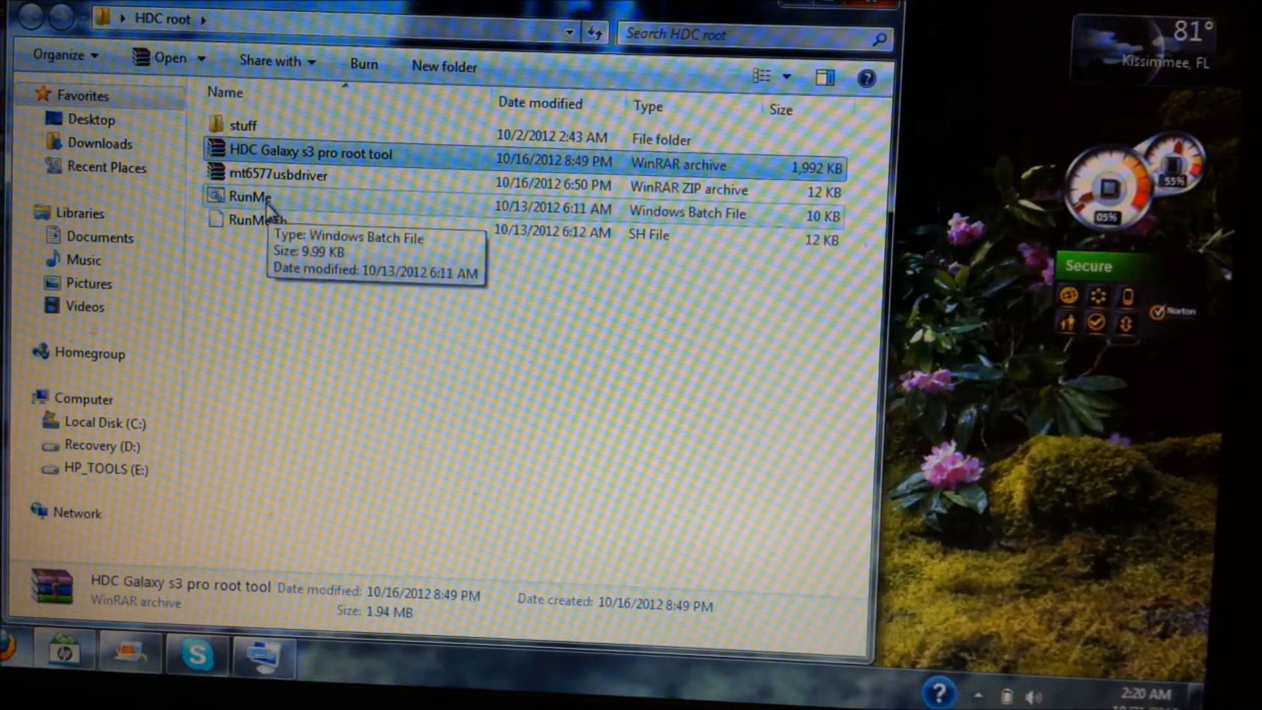
mouse_move(282, 239)
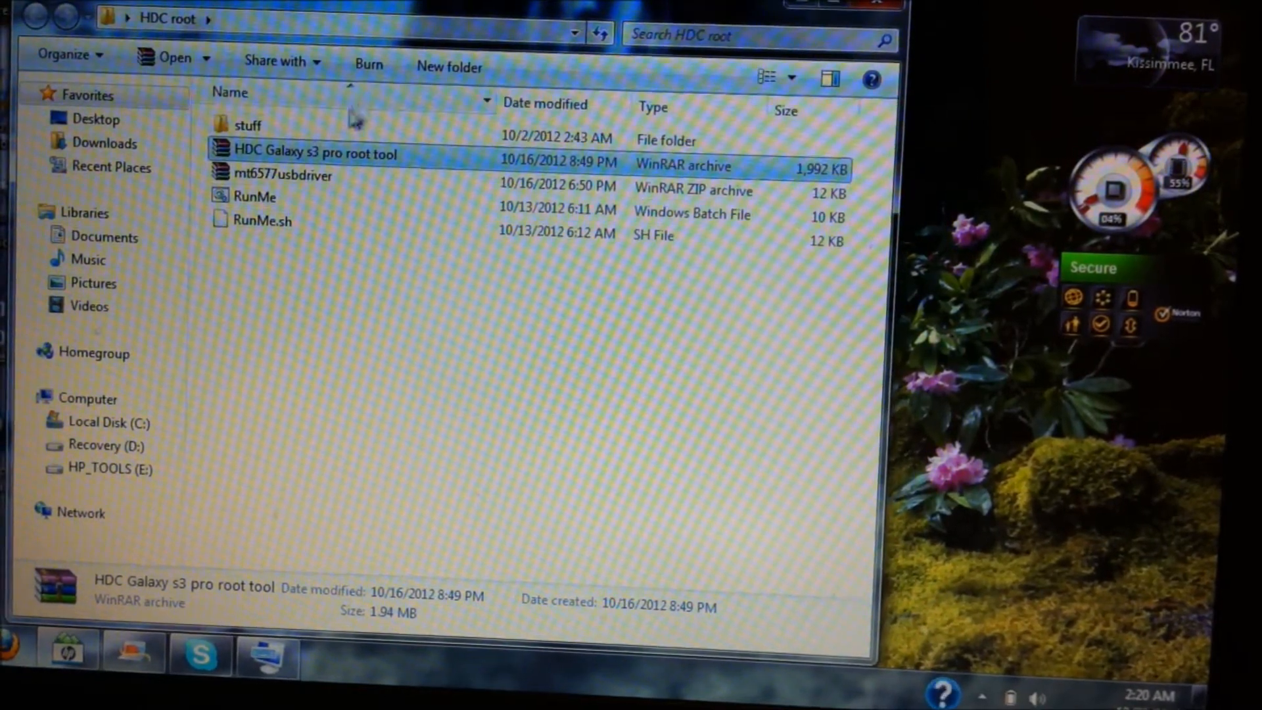
mouse_move(623, 311)
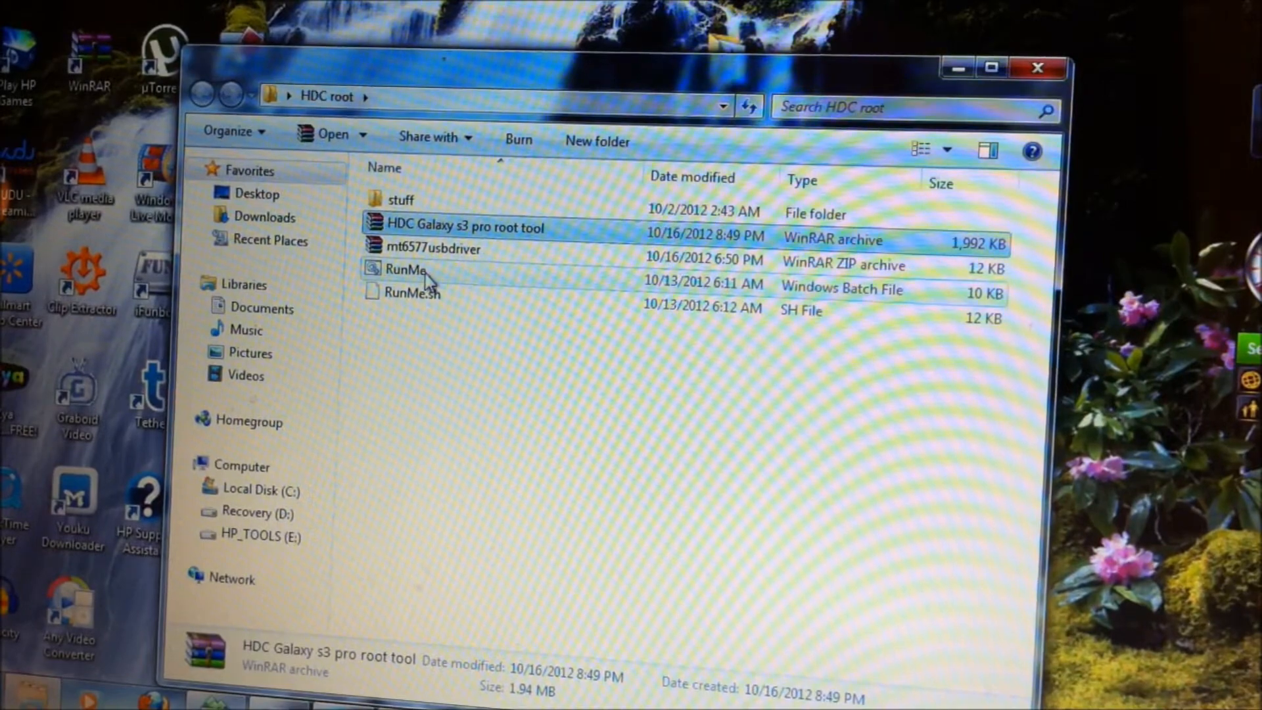
click(406, 271)
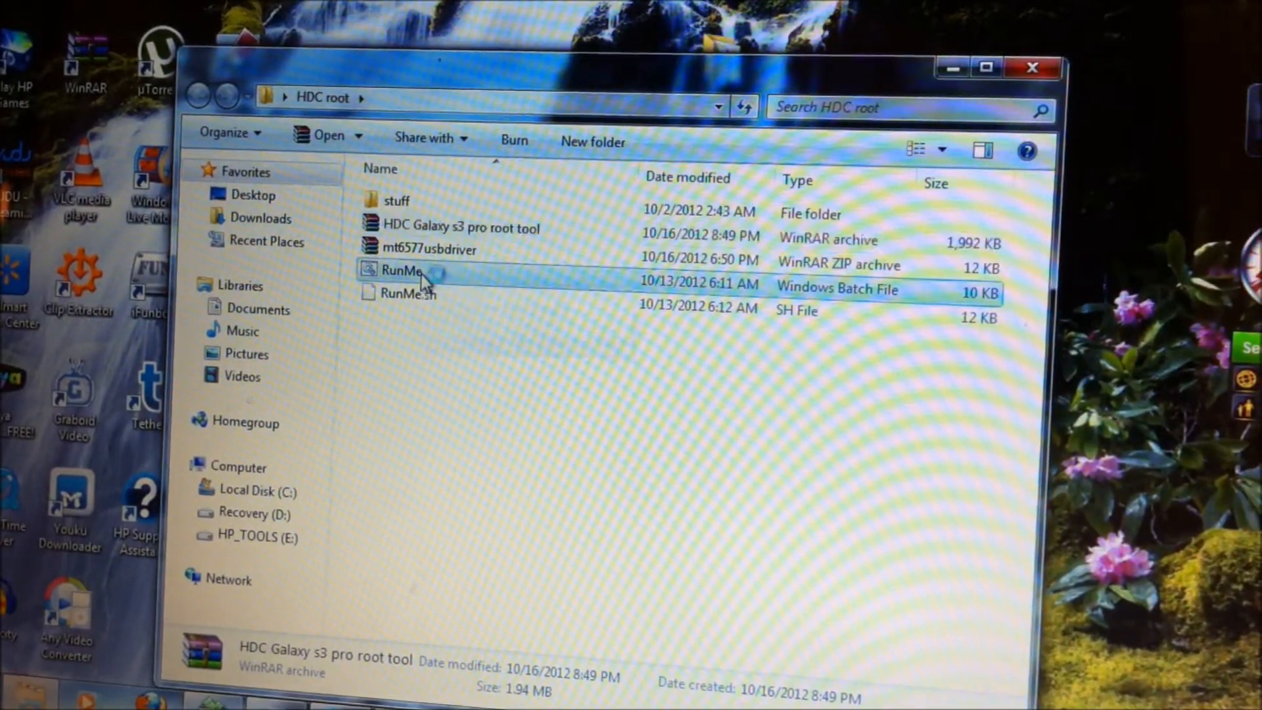
Step: Run the RunMe root script and answer its device-type prompt with 1 (Normal)
double_click(403, 270)
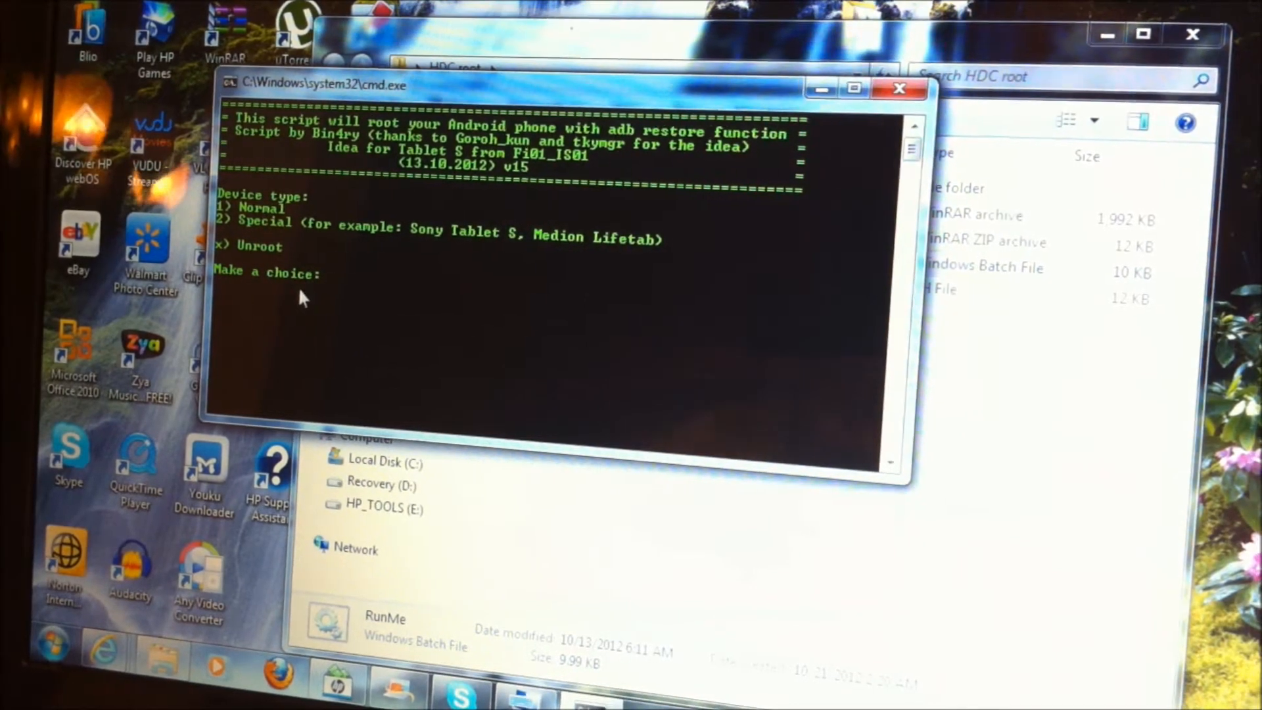
text(1)
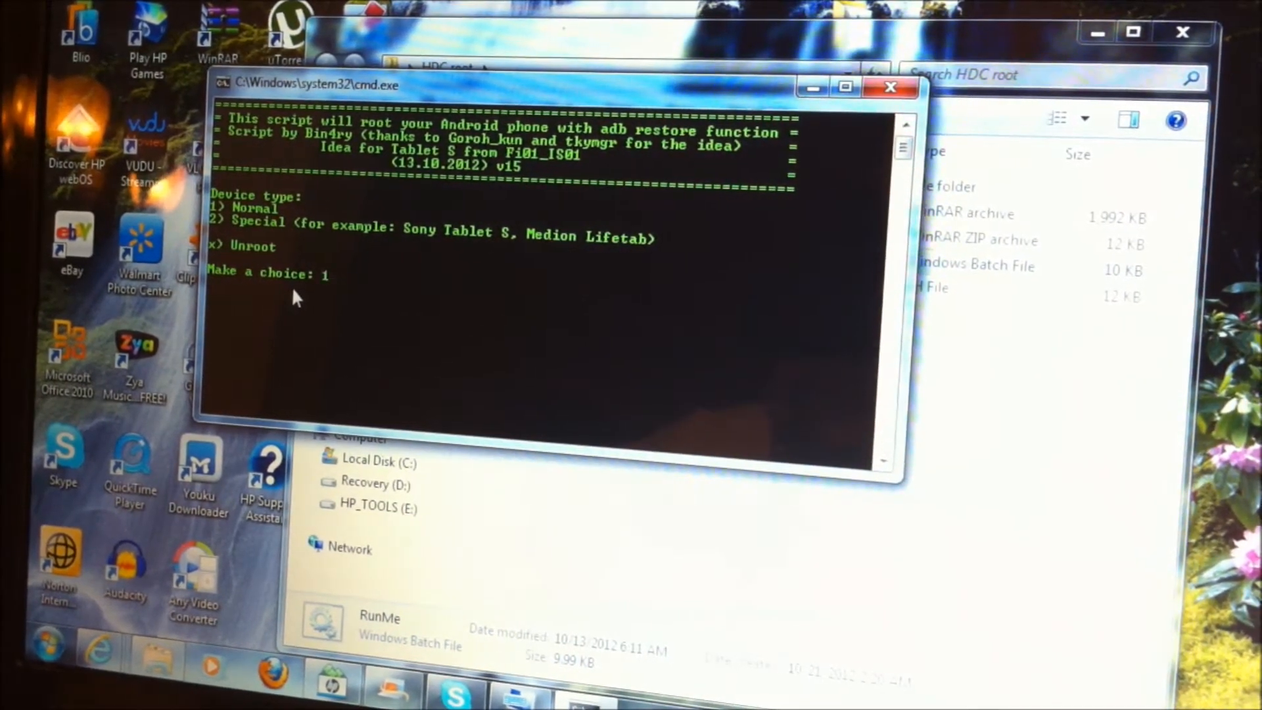